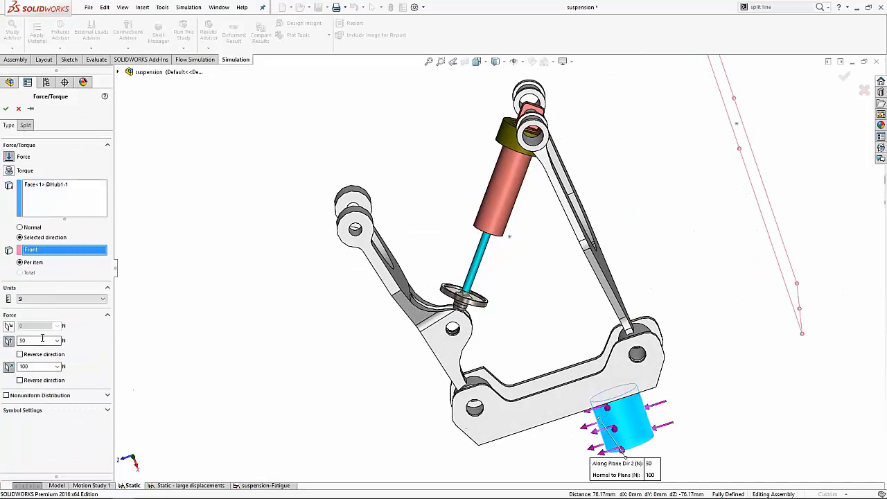
Close the Force/Torque settings and then the suspension assembly document.
{"action": "left_click", "coordinate": [7, 108]}
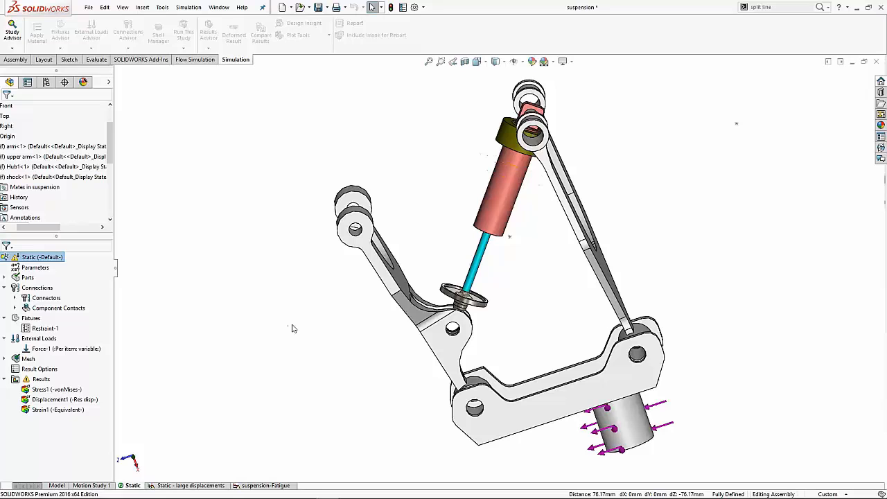
{"action": "left_click", "coordinate": [183, 30]}
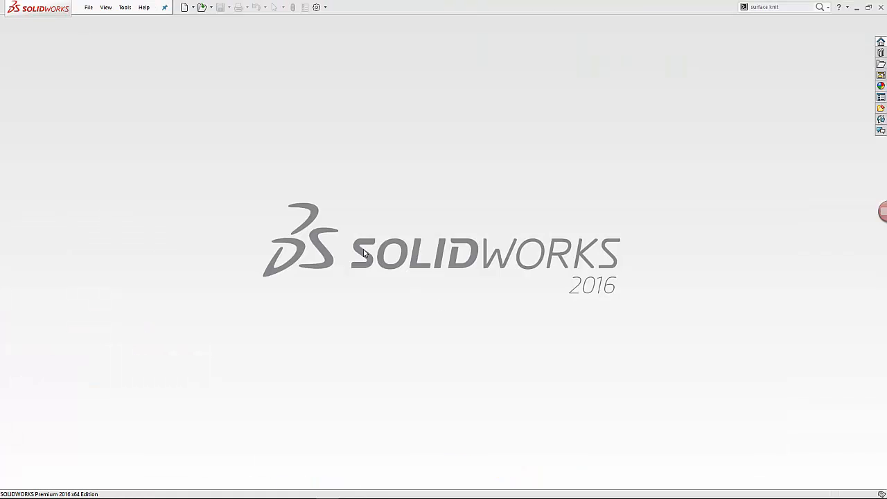
Open the '1 simple' beam part from the recent documents list.
{"action": "left_click", "coordinate": [88, 8]}
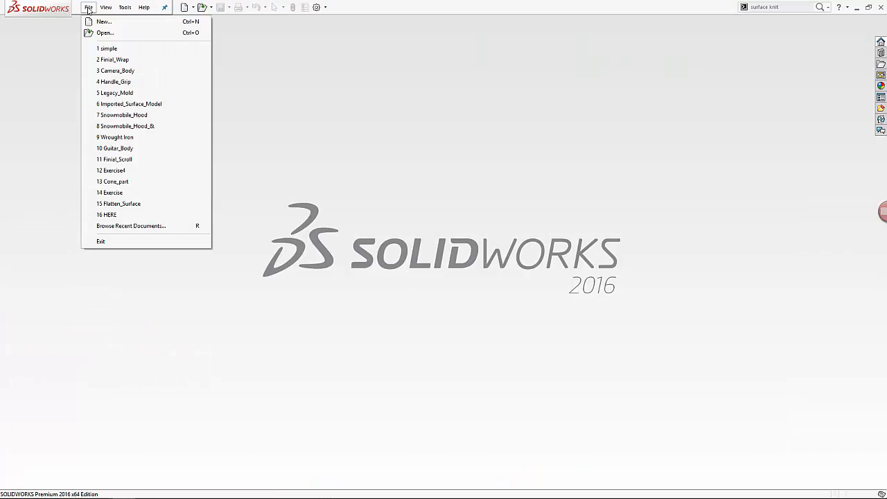
{"action": "left_click", "coordinate": [108, 48]}
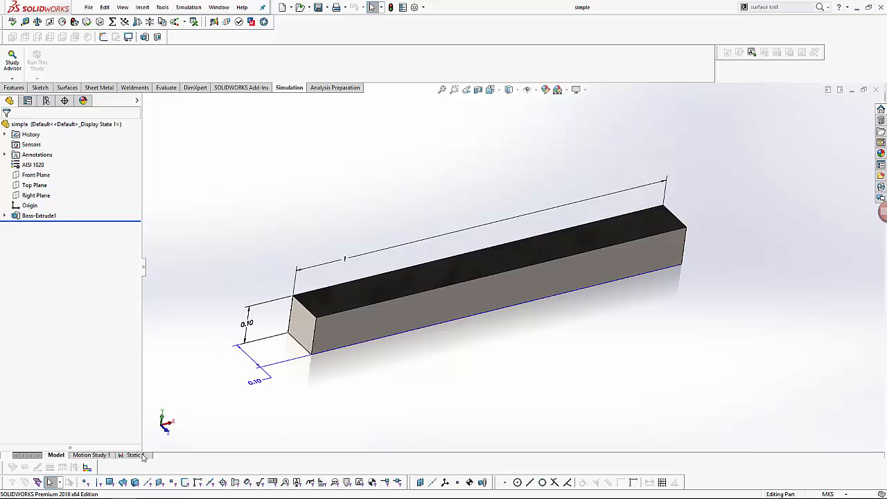
Review Pressure-1 and Fixed-1 in the Static 1 study and start the solve.
{"action": "left_click", "coordinate": [135, 455]}
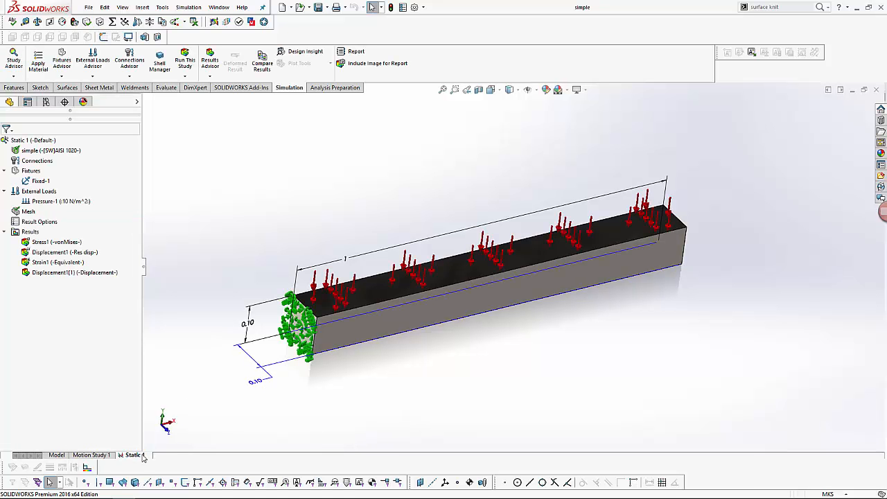
{"action": "mouse_move", "coordinate": [66, 200]}
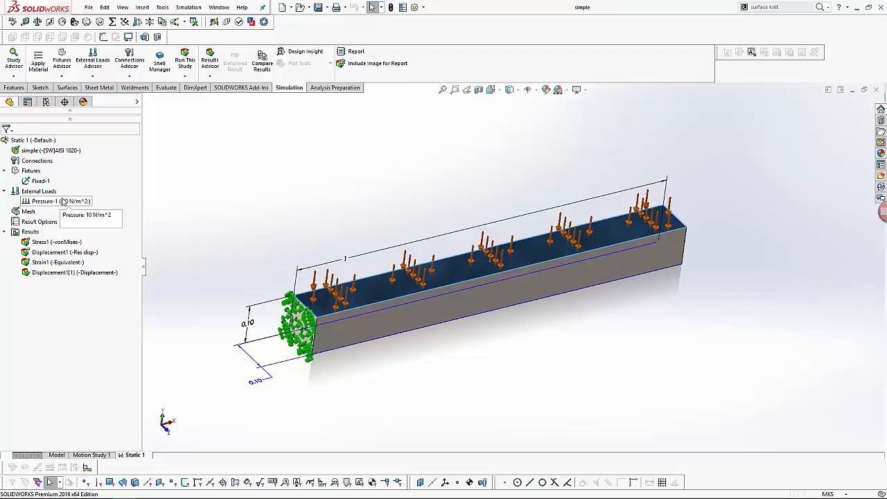
{"action": "left_click", "coordinate": [45, 201]}
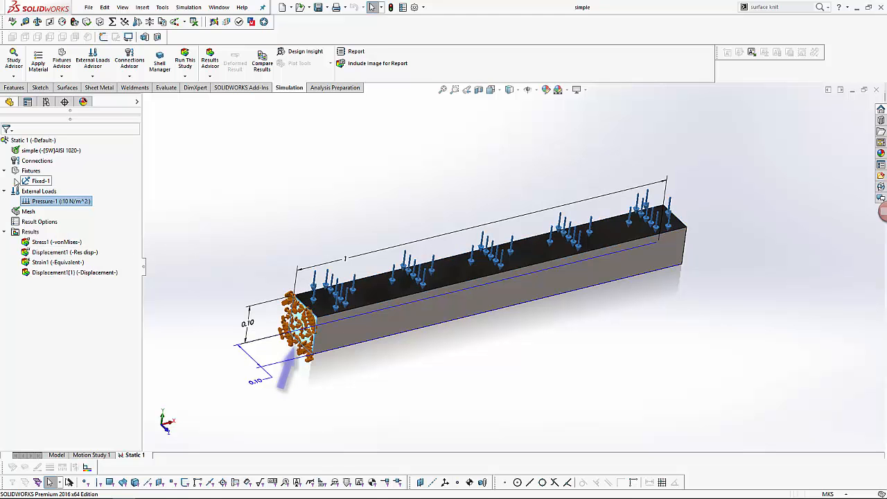
{"action": "left_click", "coordinate": [40, 180]}
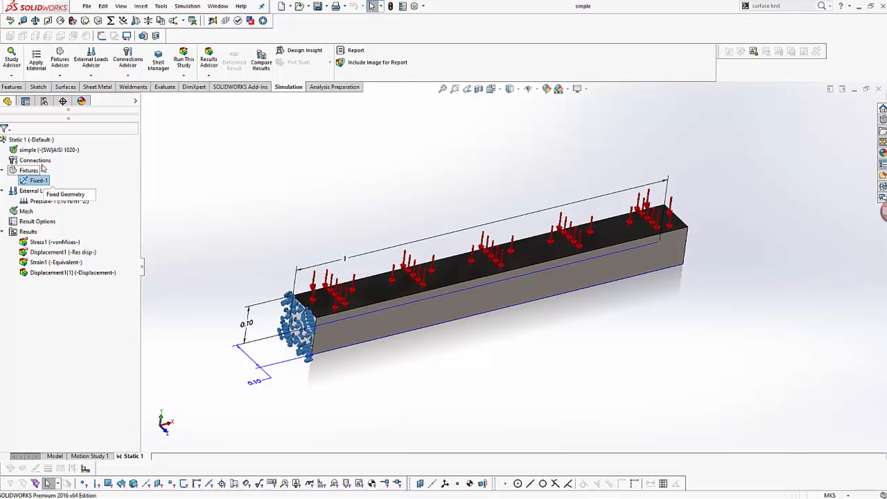
{"action": "left_click", "coordinate": [29, 138]}
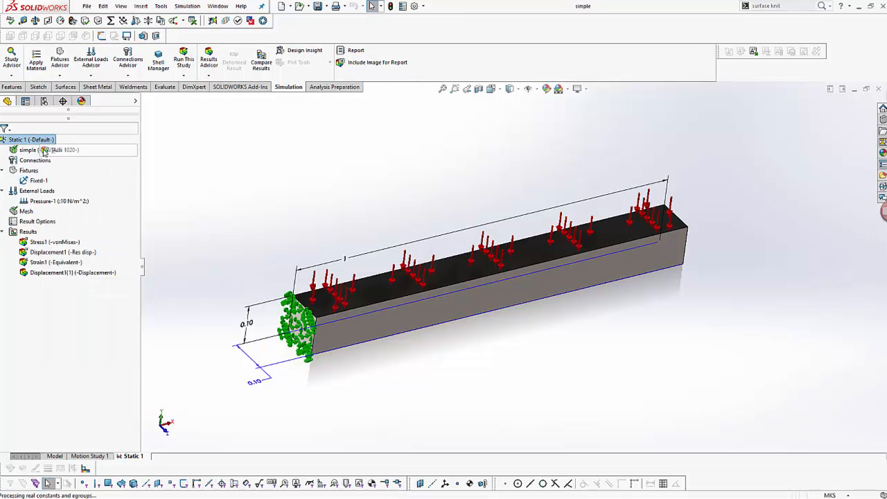
Display the Stress1 von Mises plot on the deformed beam.
{"action": "double_click", "coordinate": [41, 241]}
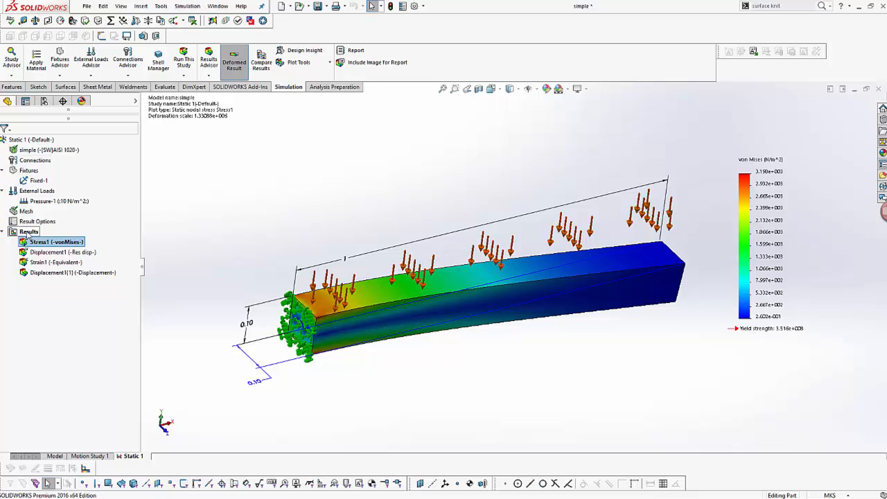
{"action": "right_click", "coordinate": [29, 230]}
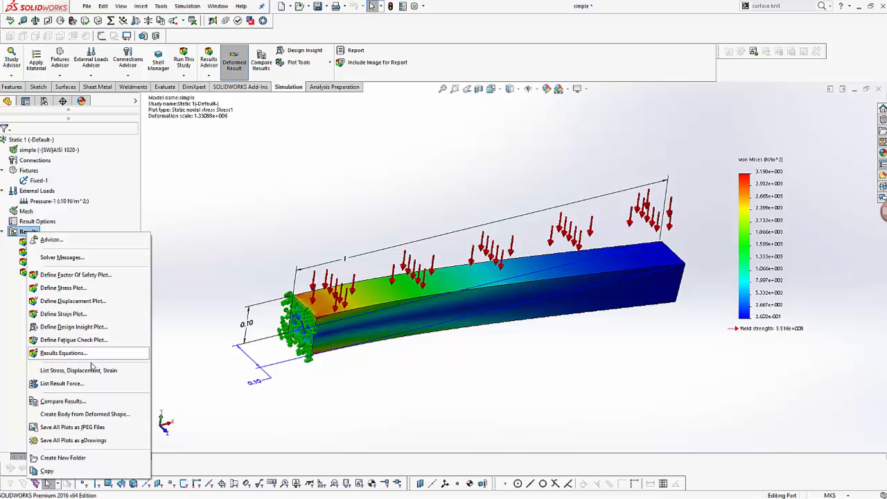
{"action": "left_click", "coordinate": [61, 383]}
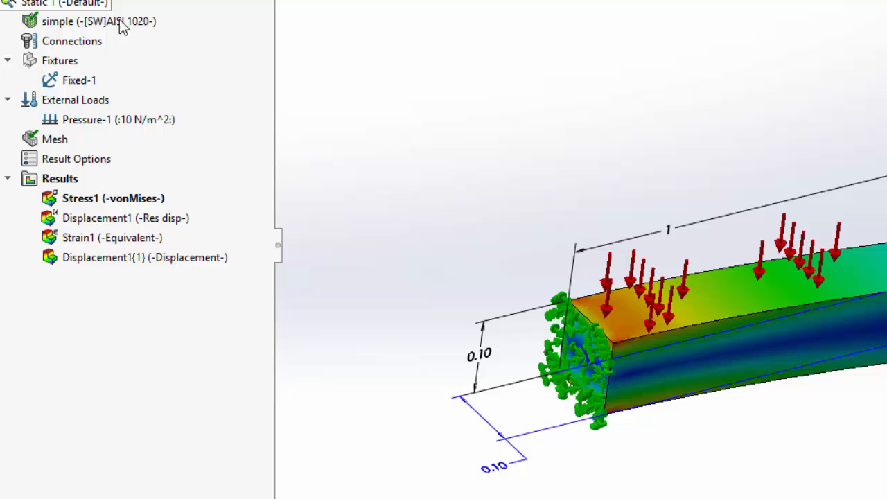
{"action": "mouse_move", "coordinate": [751, 137]}
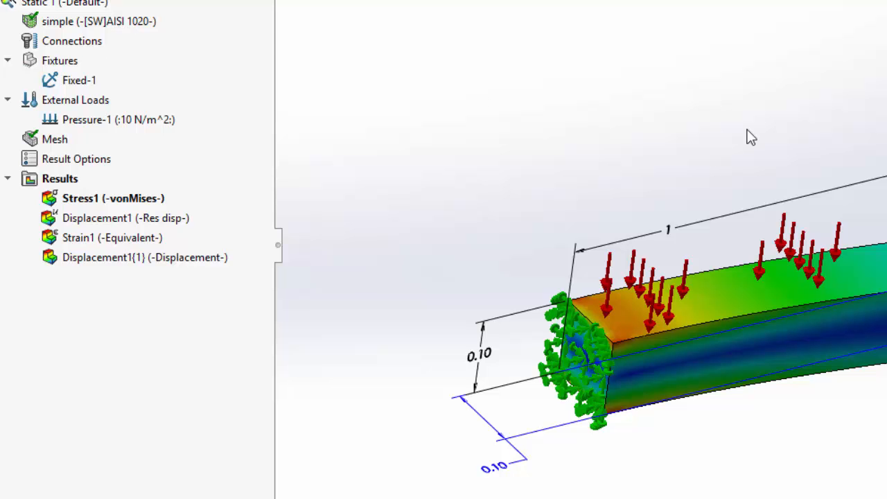